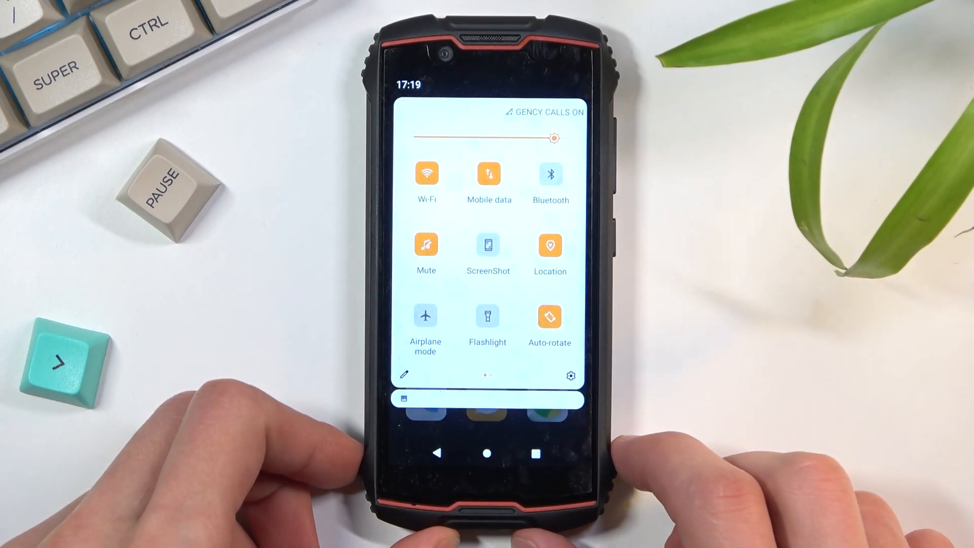
# Add the Hotspot tile to the second page of Quick Settings toggles
pyautogui.hscroll(-3)
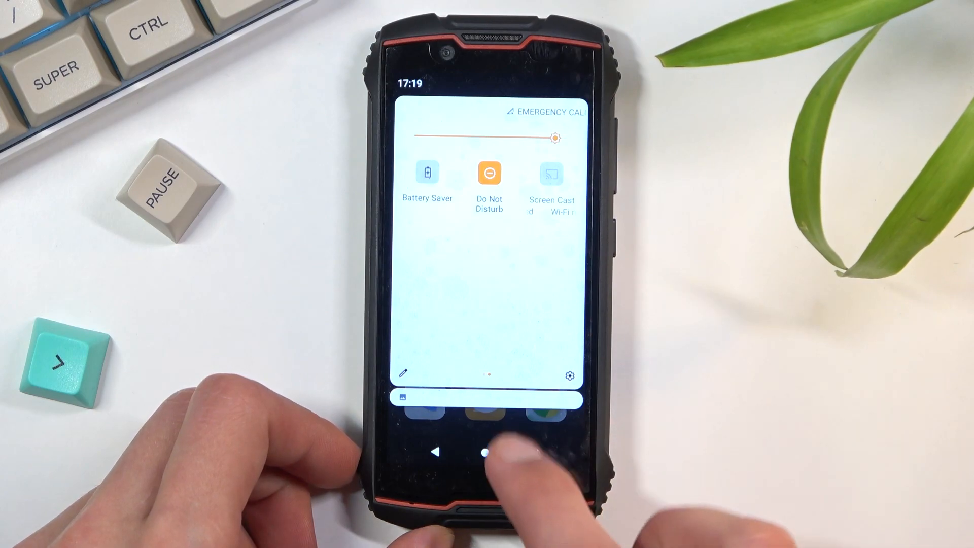
pyautogui.click(404, 374)
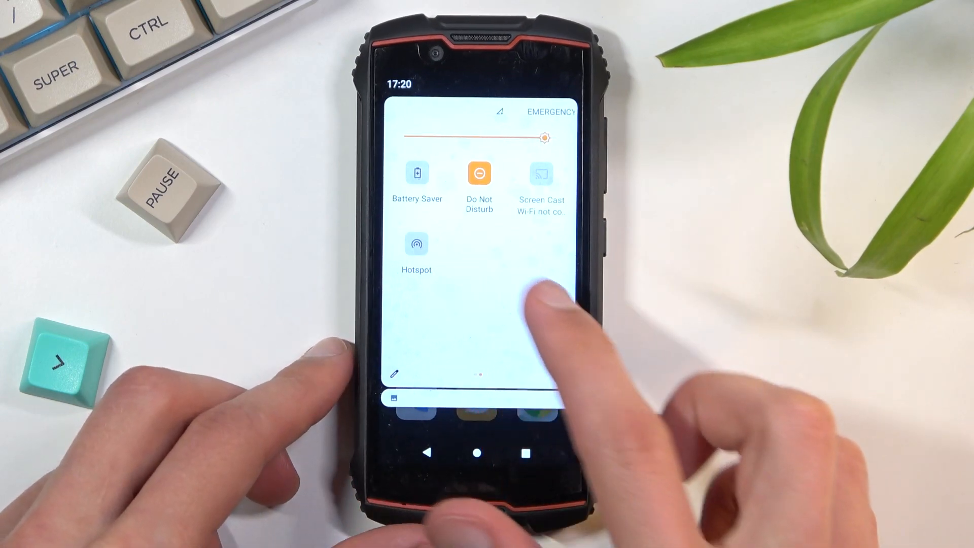
pyautogui.click(417, 242)
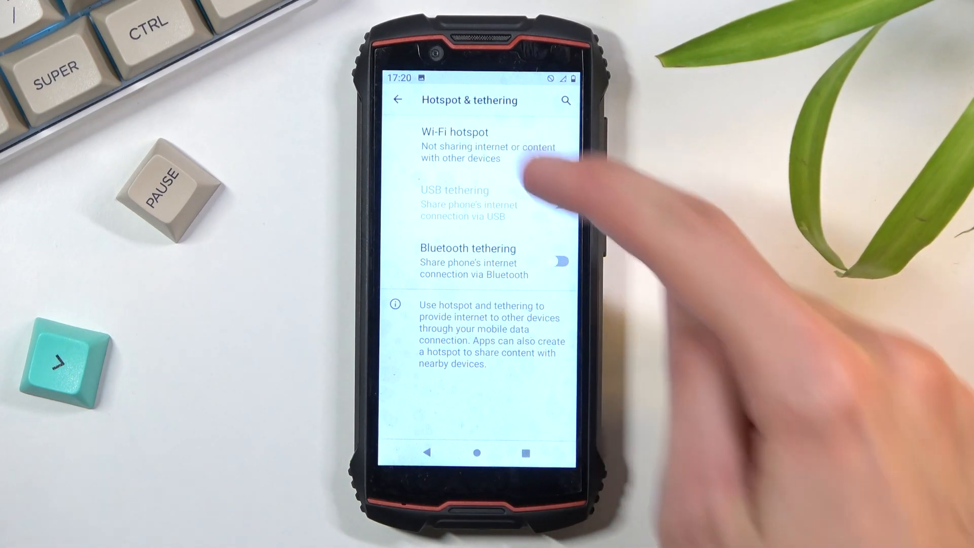
pyautogui.click(454, 132)
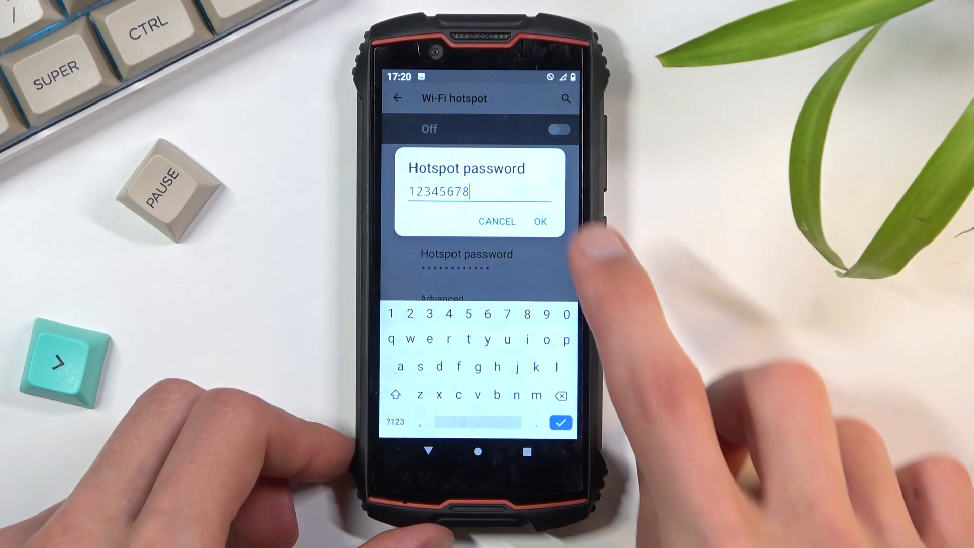
pyautogui.click(540, 222)
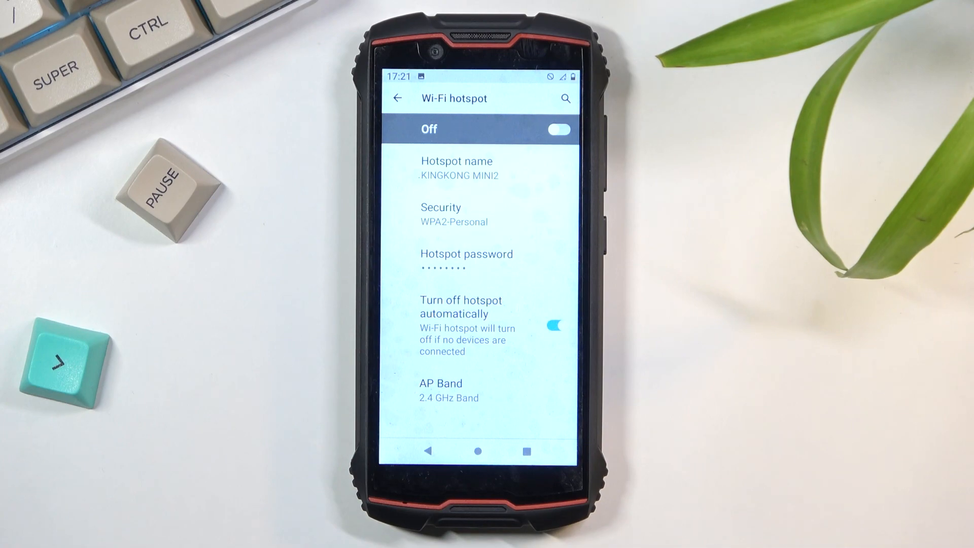
pyautogui.click(448, 390)
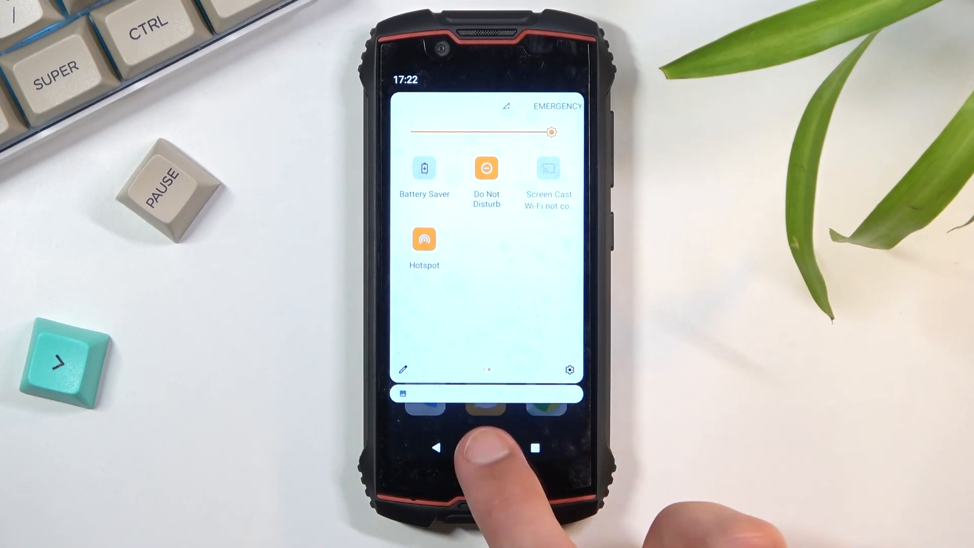
# Leave the hotspot enabled and return to the home screen
pyautogui.click(486, 447)
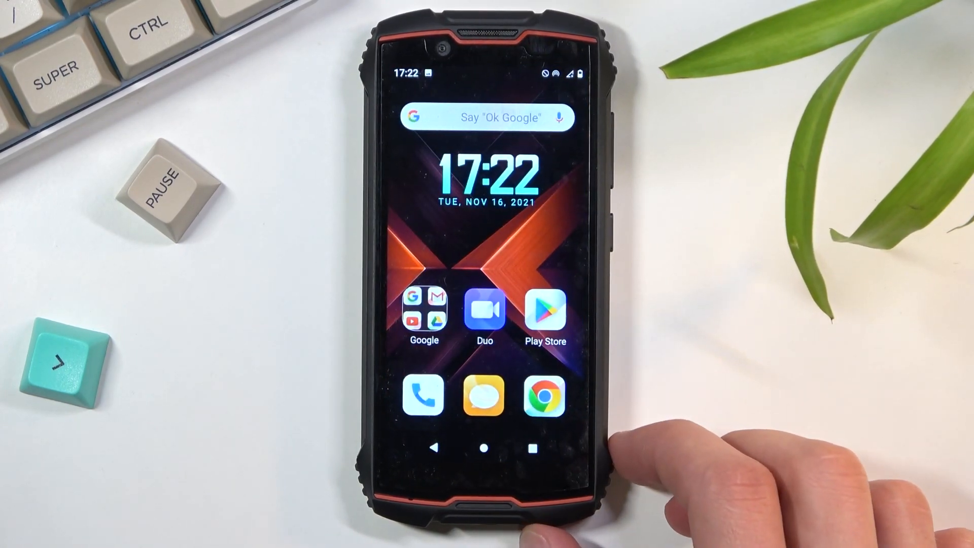